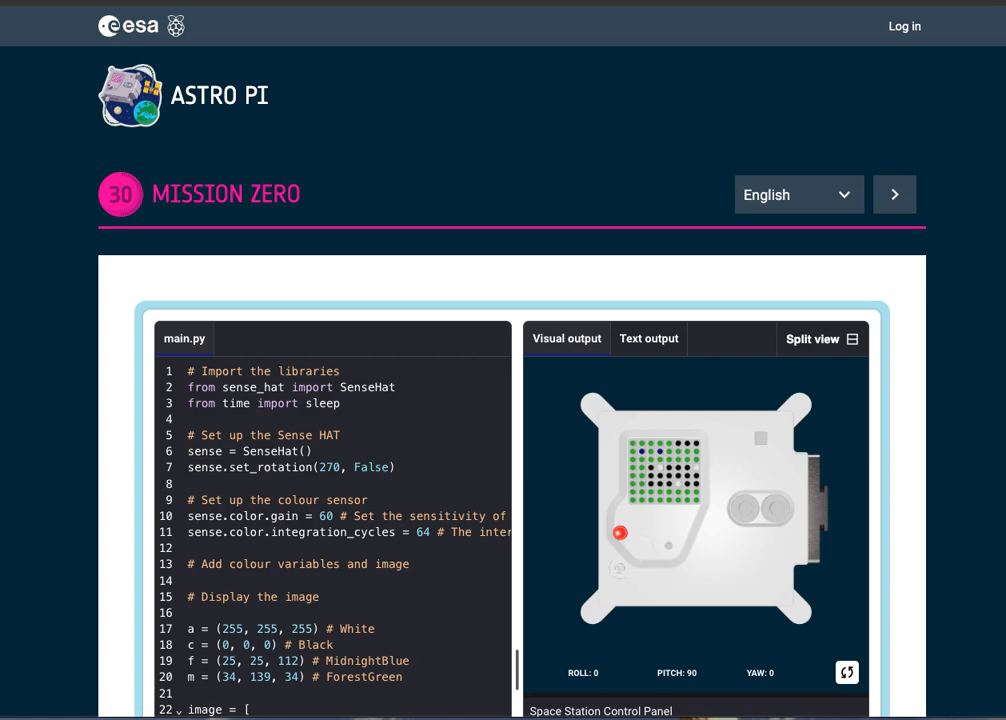
Step: Paste a copy of the crocodile image block below the original and rename it image2
scroll("down", 3)
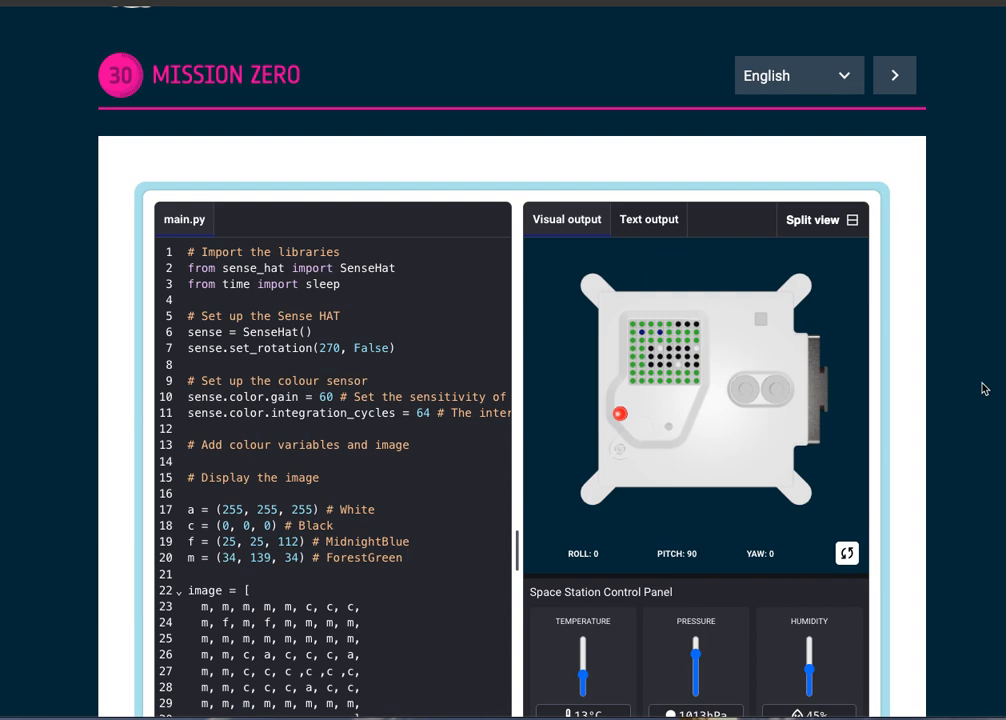
scroll("down", 3)
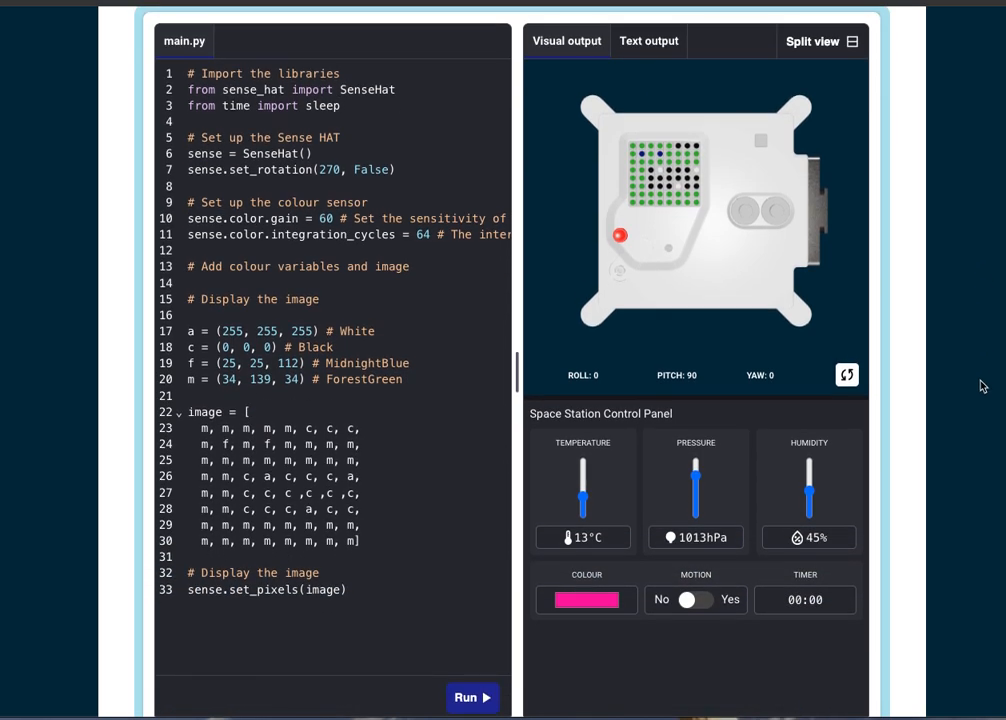
mouse_move(912, 300)
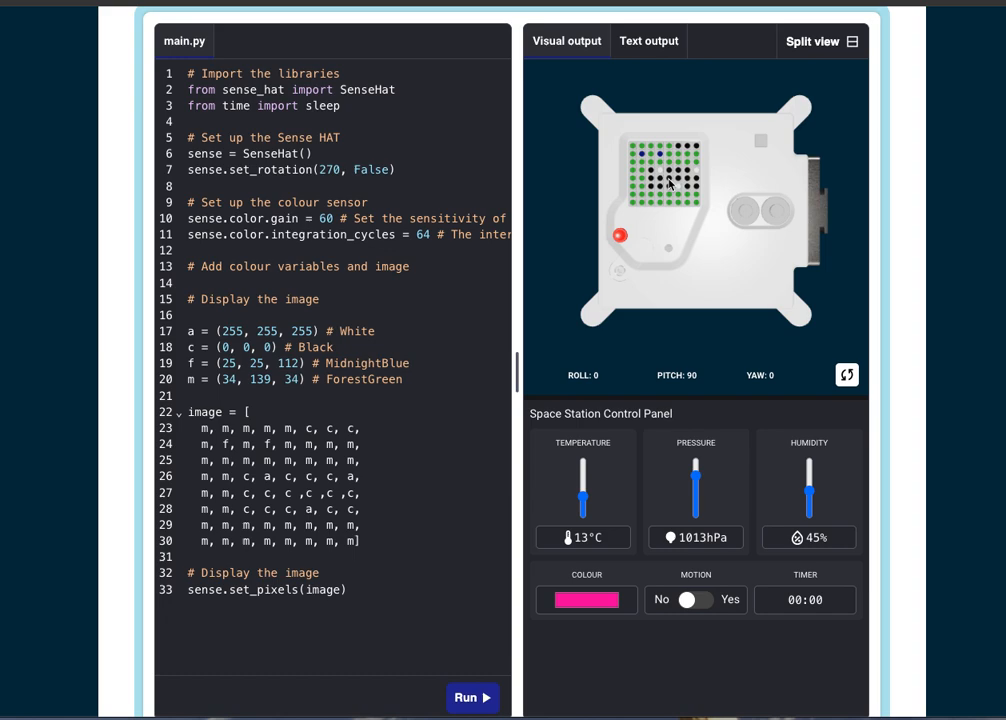
mouse_move(690, 284)
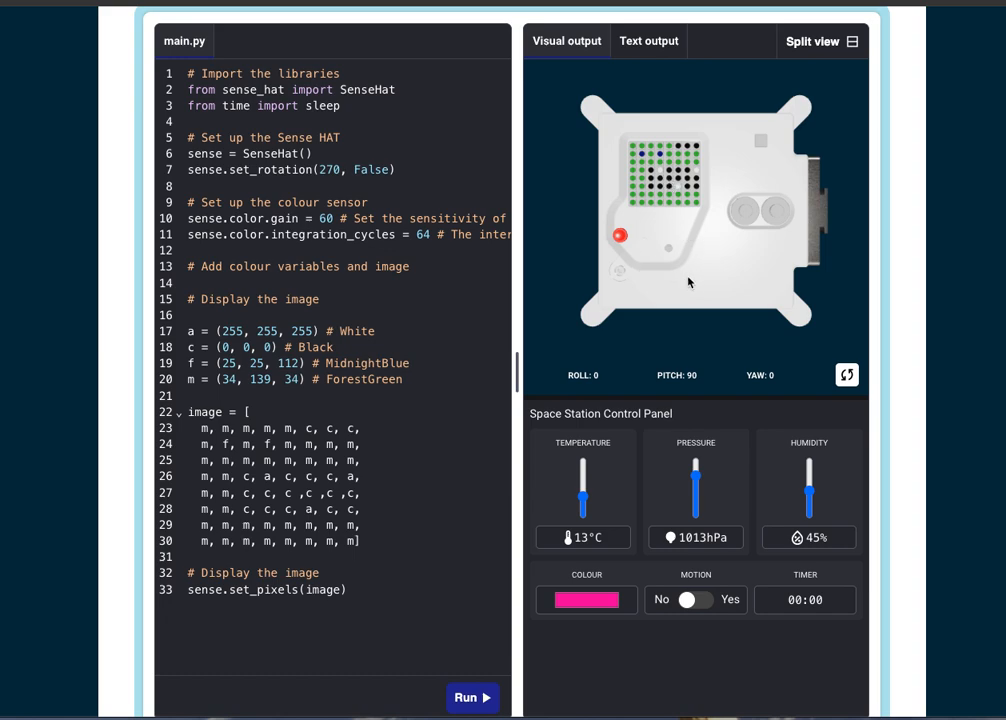
mouse_move(524, 424)
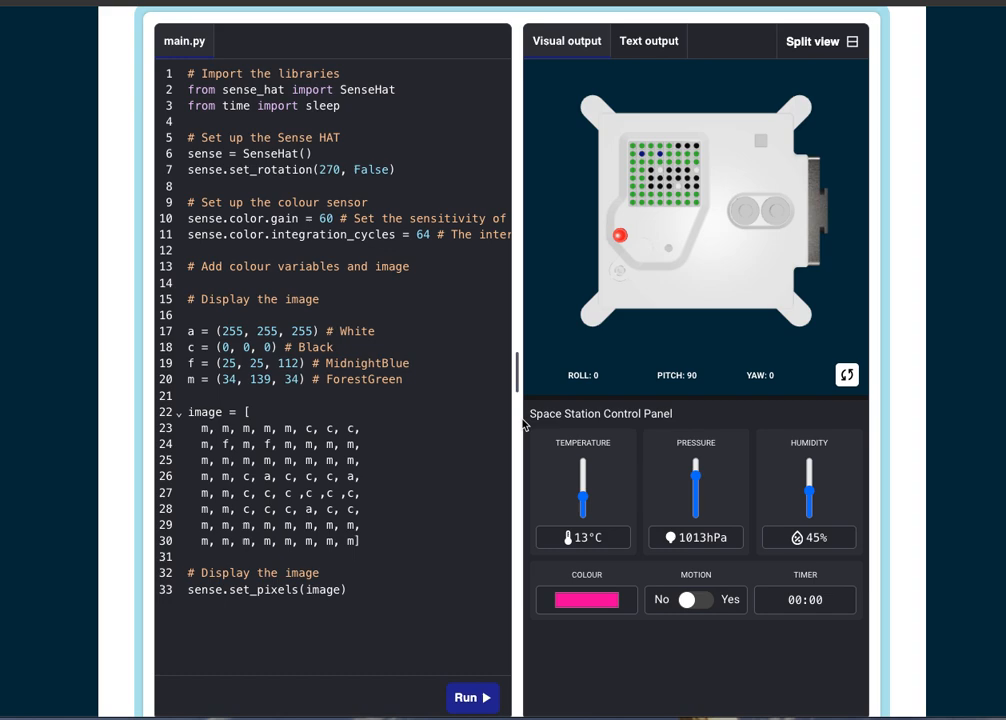
mouse_move(392, 548)
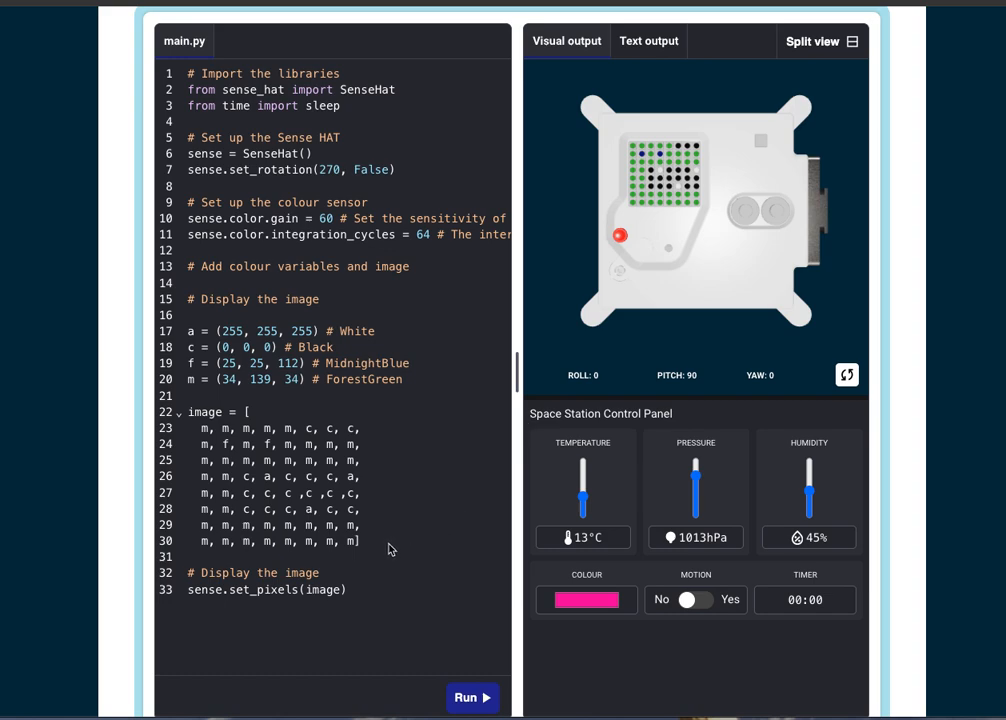
mouse_move(378, 552)
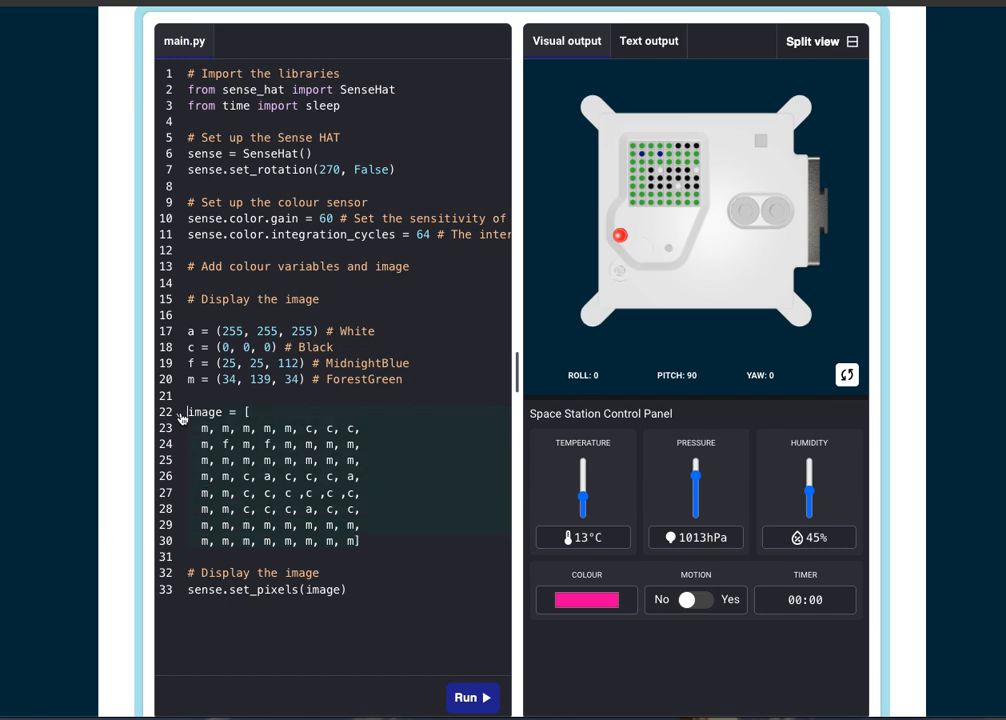
key("enter")
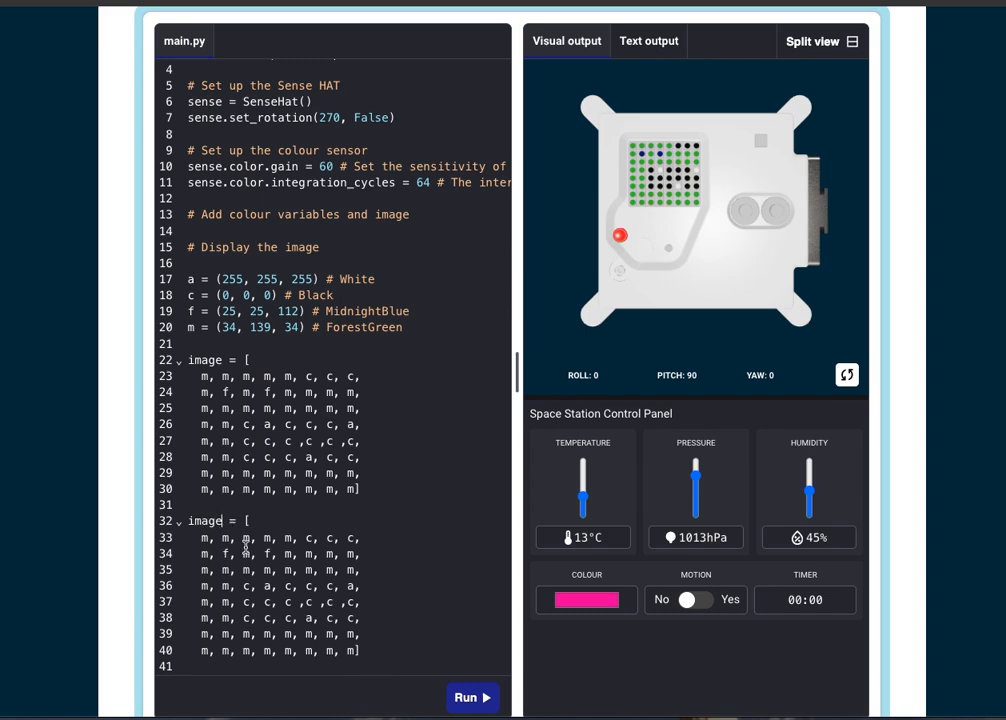
type("2")
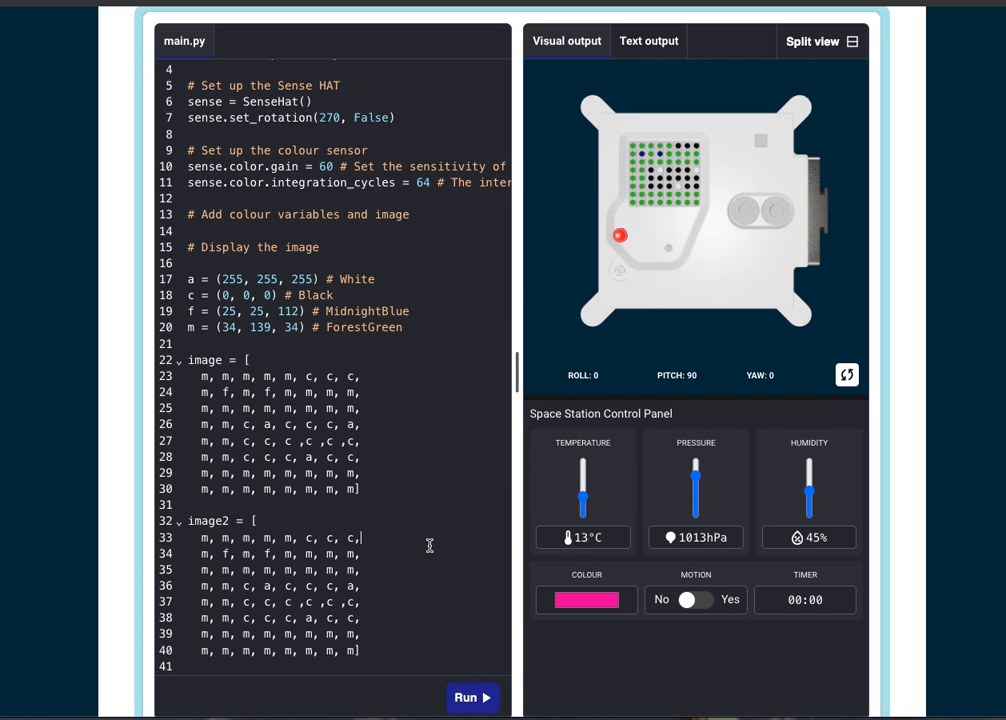
mouse_move(388, 544)
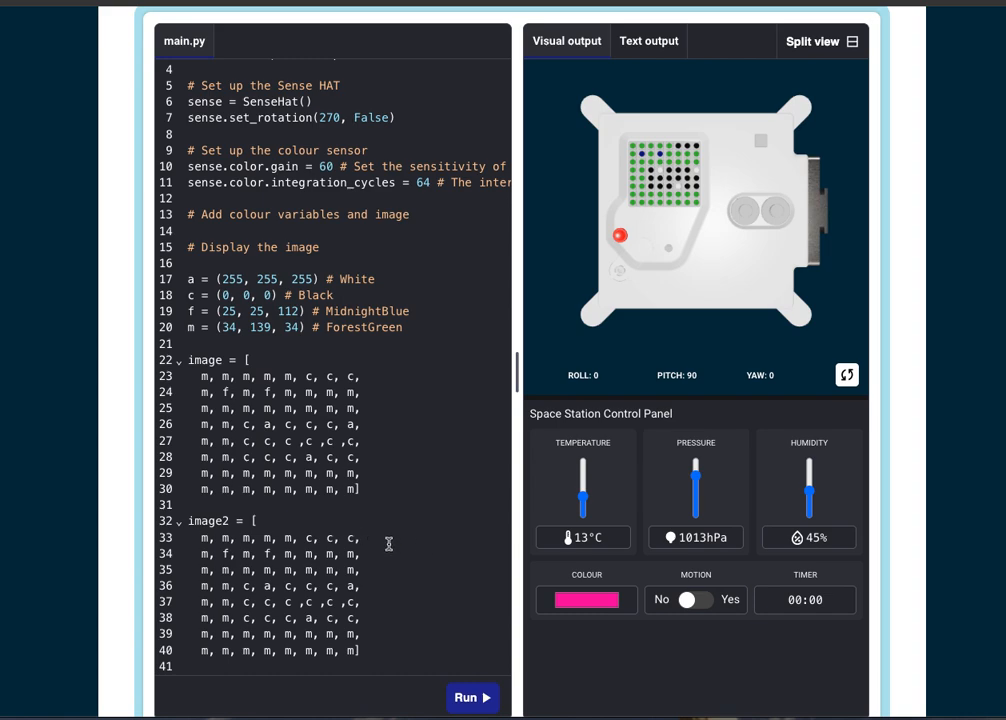
mouse_move(692, 186)
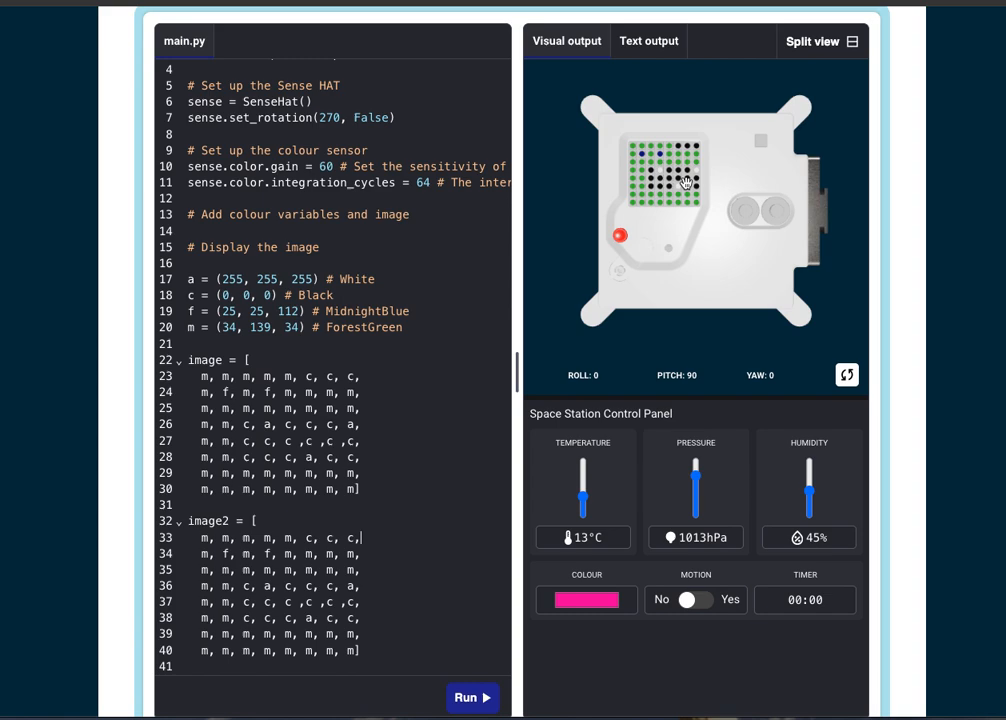
mouse_move(718, 210)
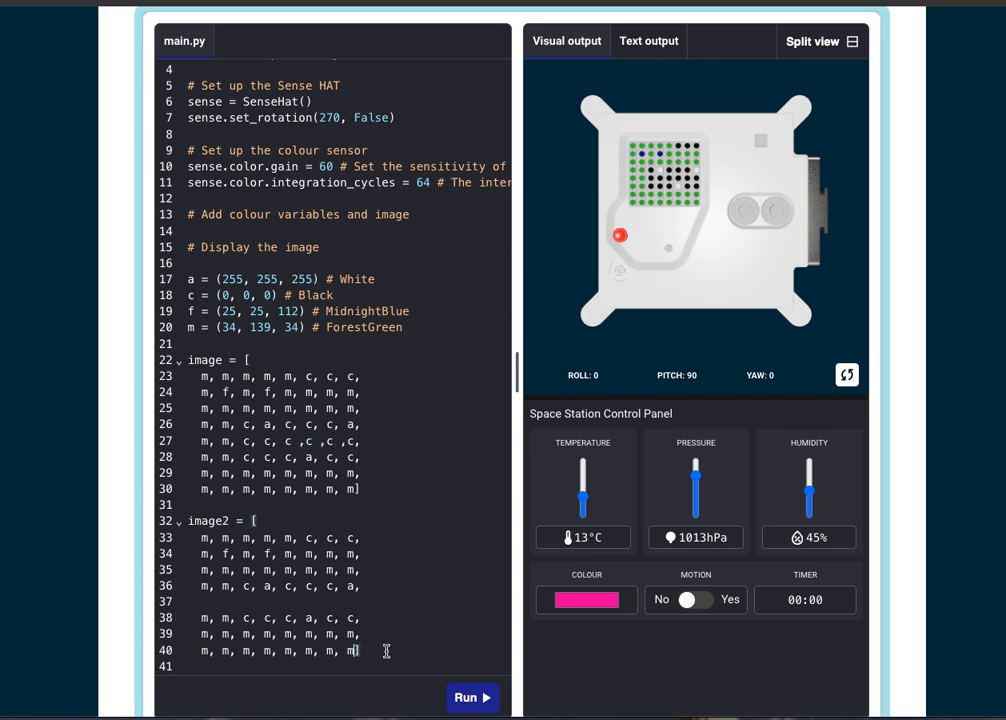
mouse_move(440, 606)
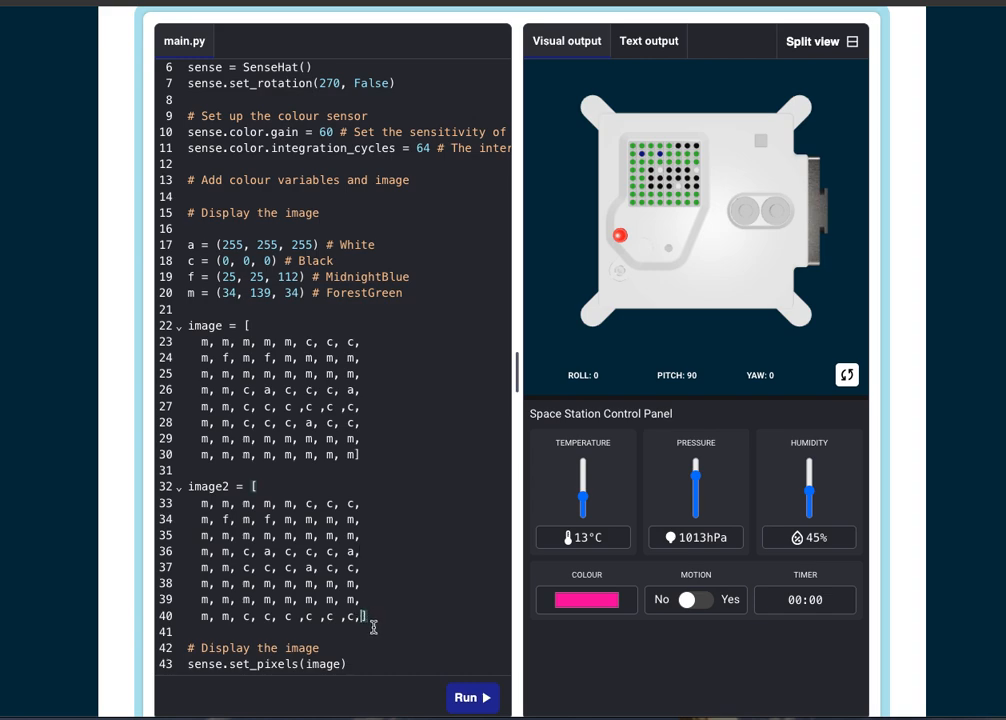
Step: Replace the last row of image2 with c values so the whole row is black
key("Backspace")
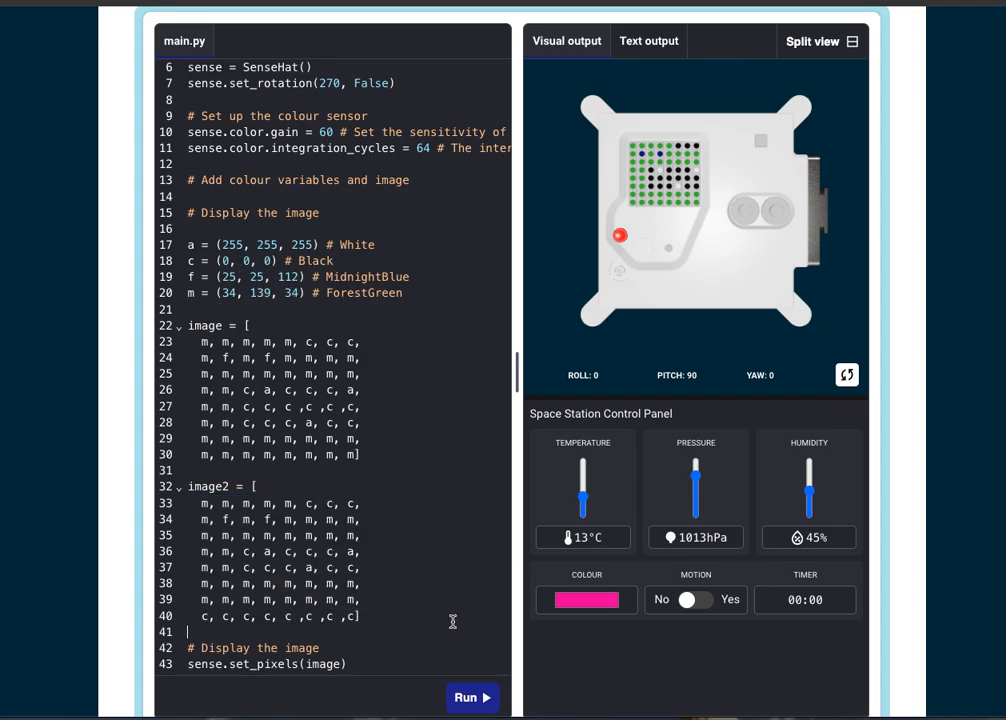
scroll("down", 3)
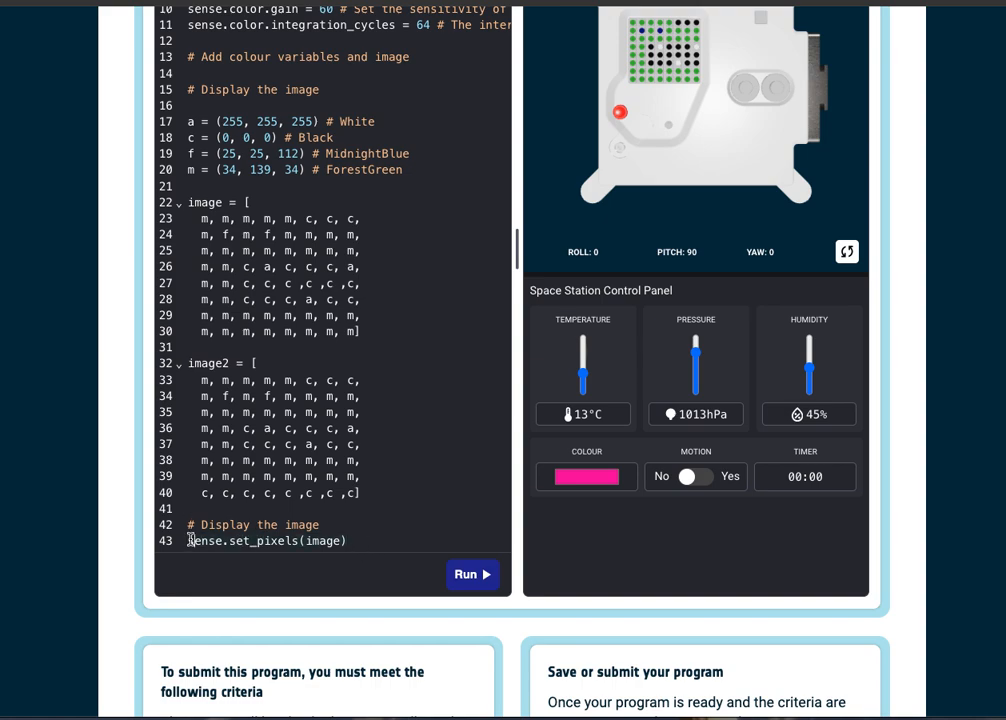
mouse_move(384, 568)
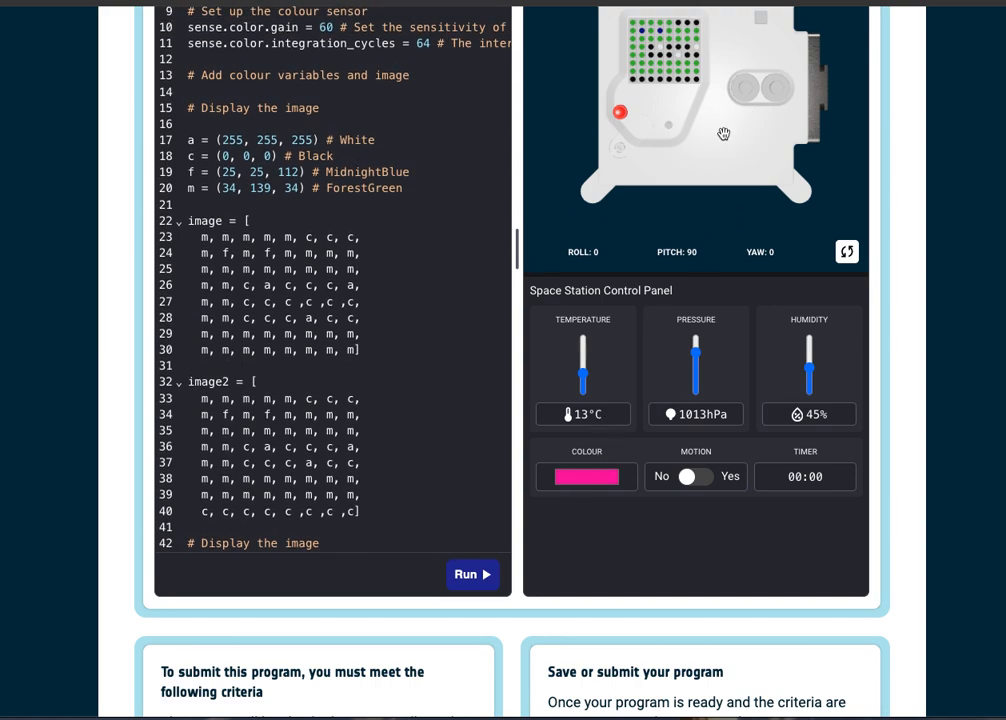
mouse_move(714, 124)
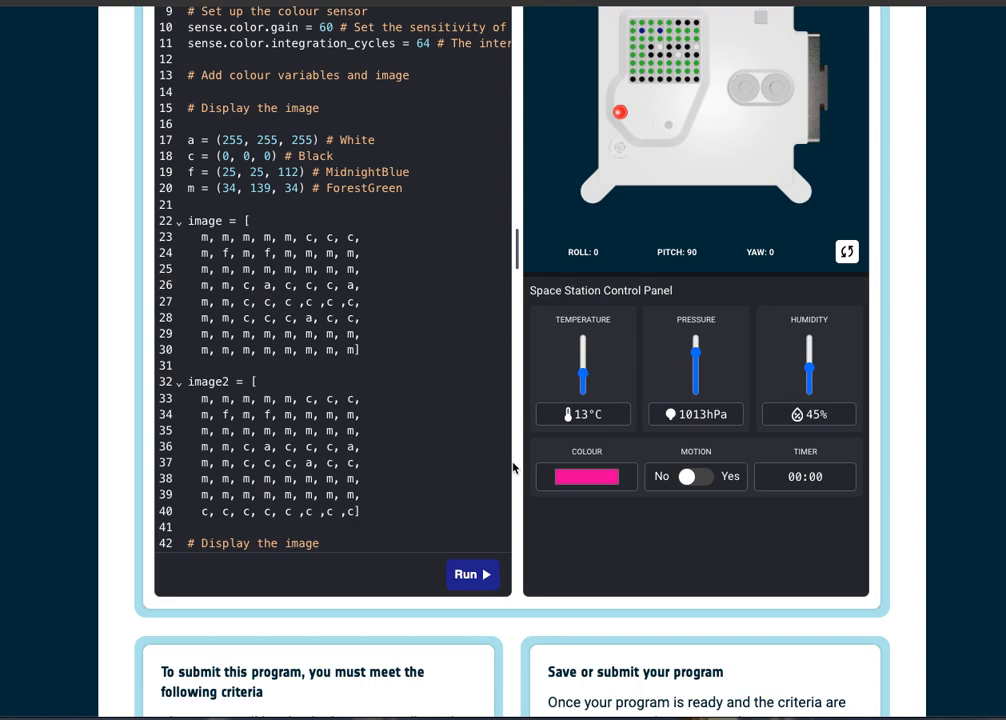
scroll("down", 3)
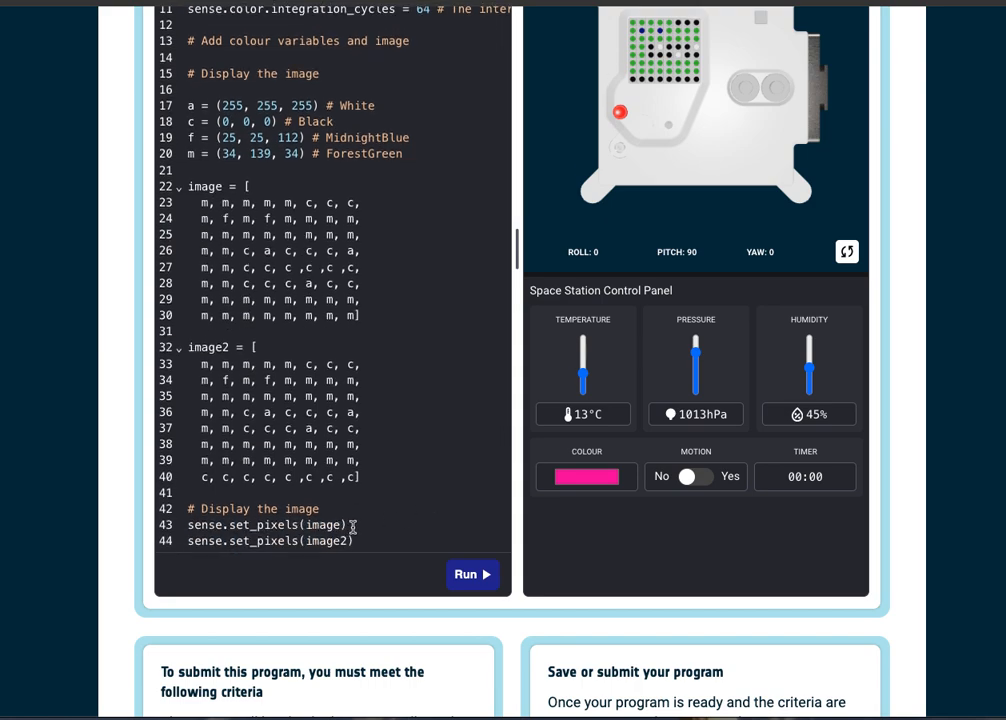
mouse_move(368, 536)
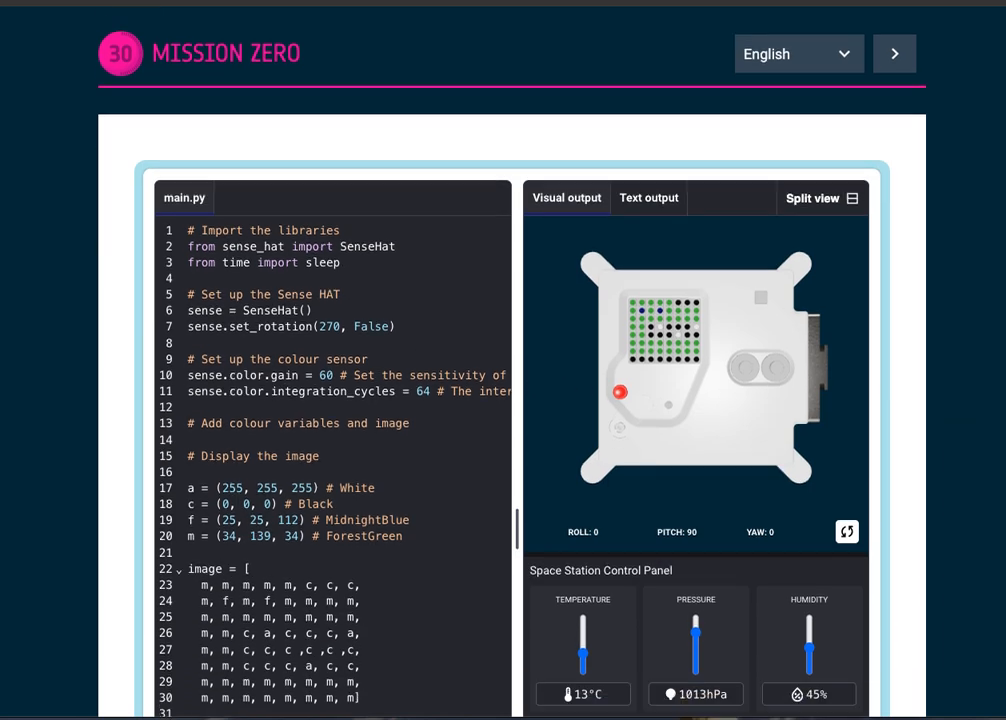
Step: Add sleep(1), sense.set_pixels(image2) and another sleep(1) after the first set_pixels call
scroll("down", 3)
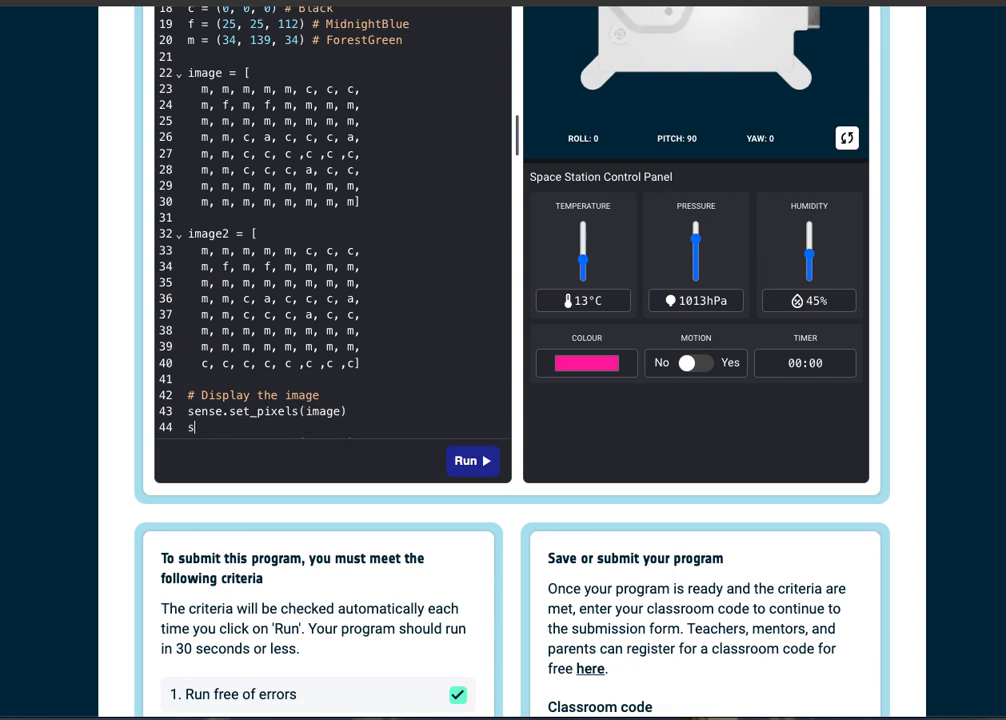
type("leep()")
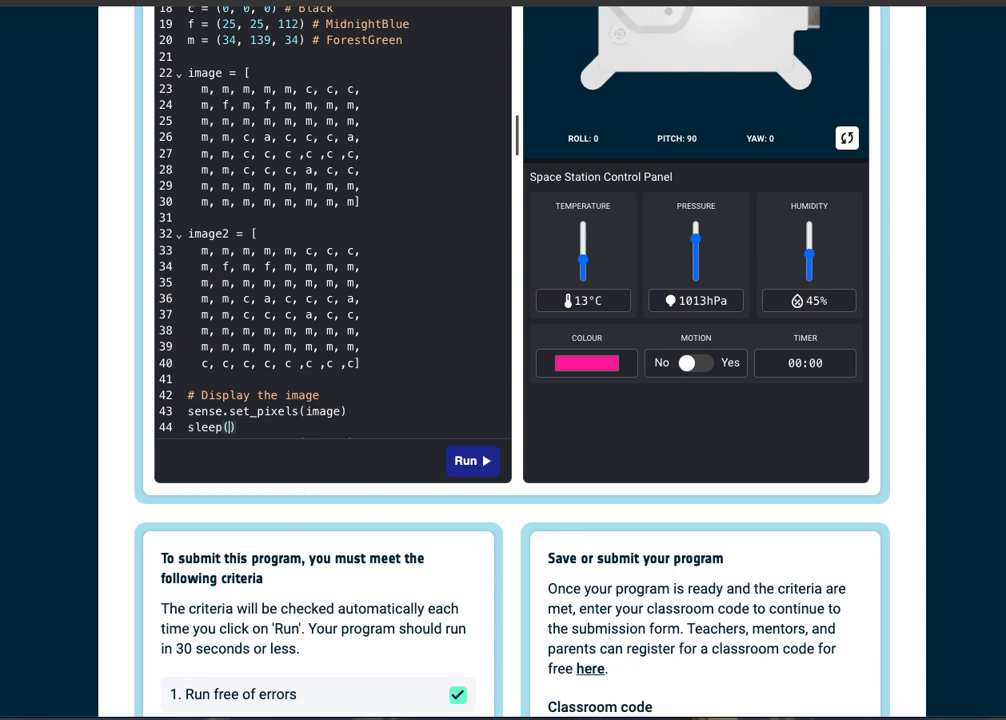
type("1")
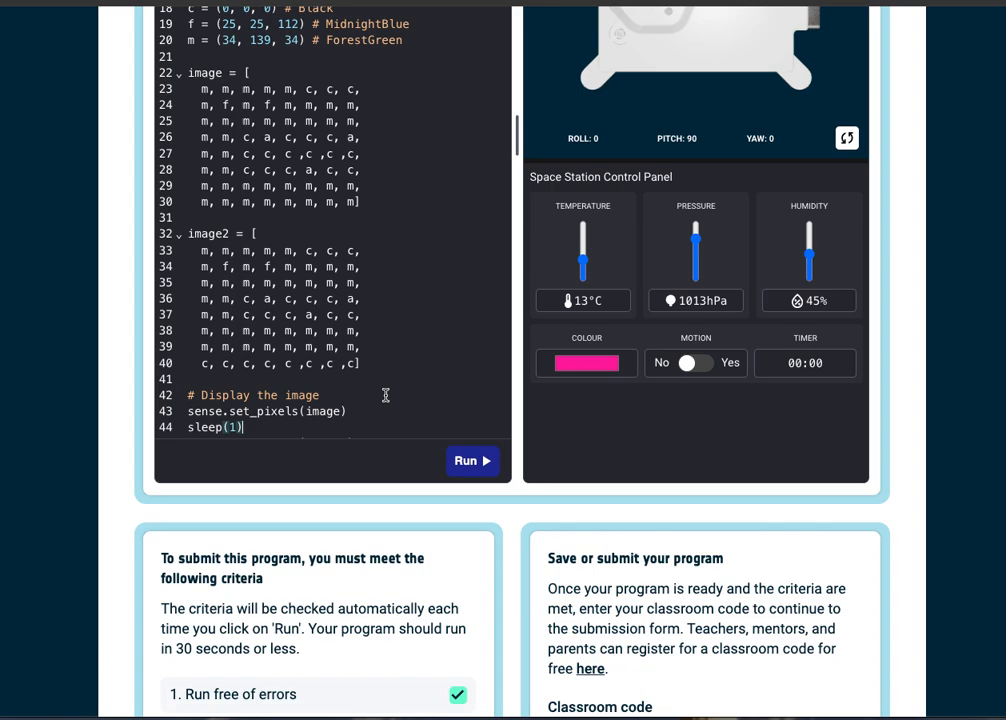
type("sense.set_pixels(image2)")
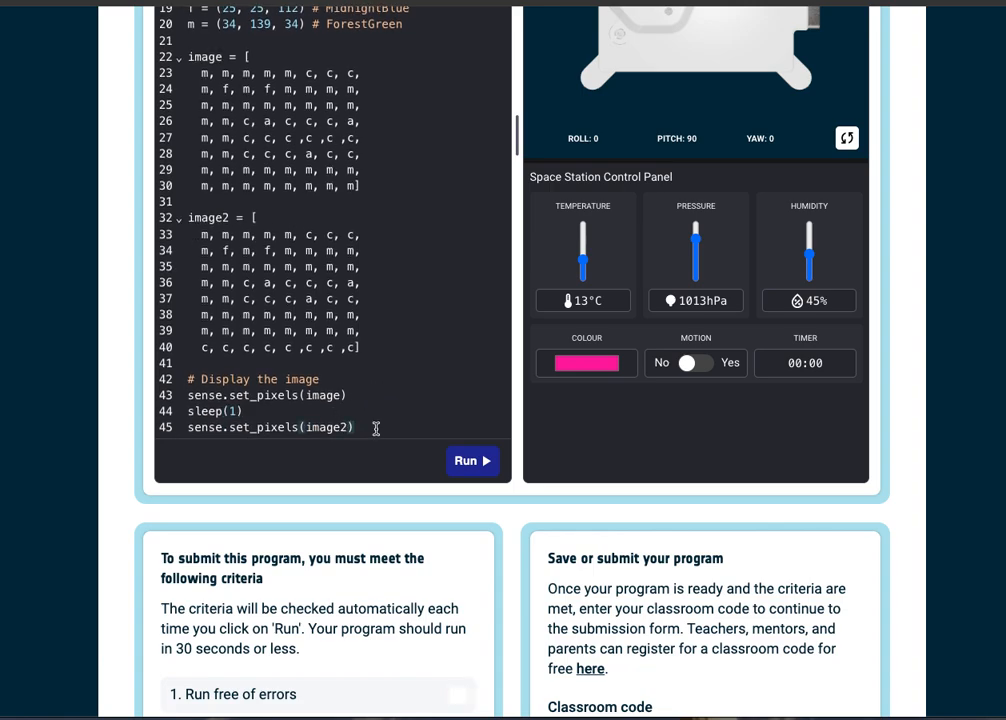
type("sleep(1)")
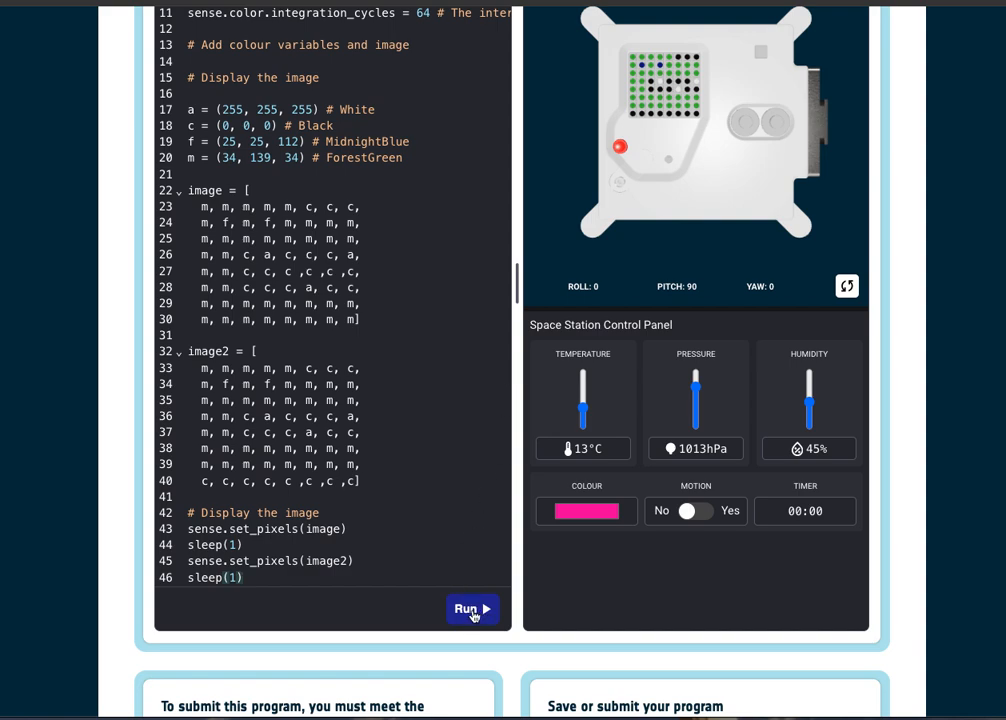
Step: Run the program to preview the two-frame animation, then stop it
left_click(472, 608)
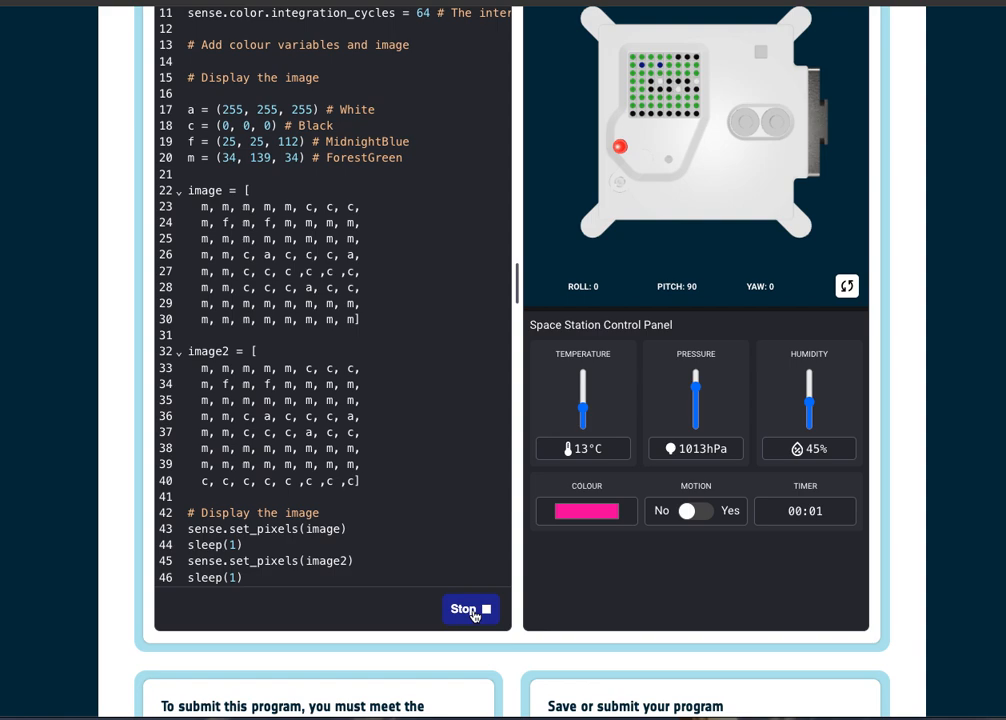
left_click(470, 608)
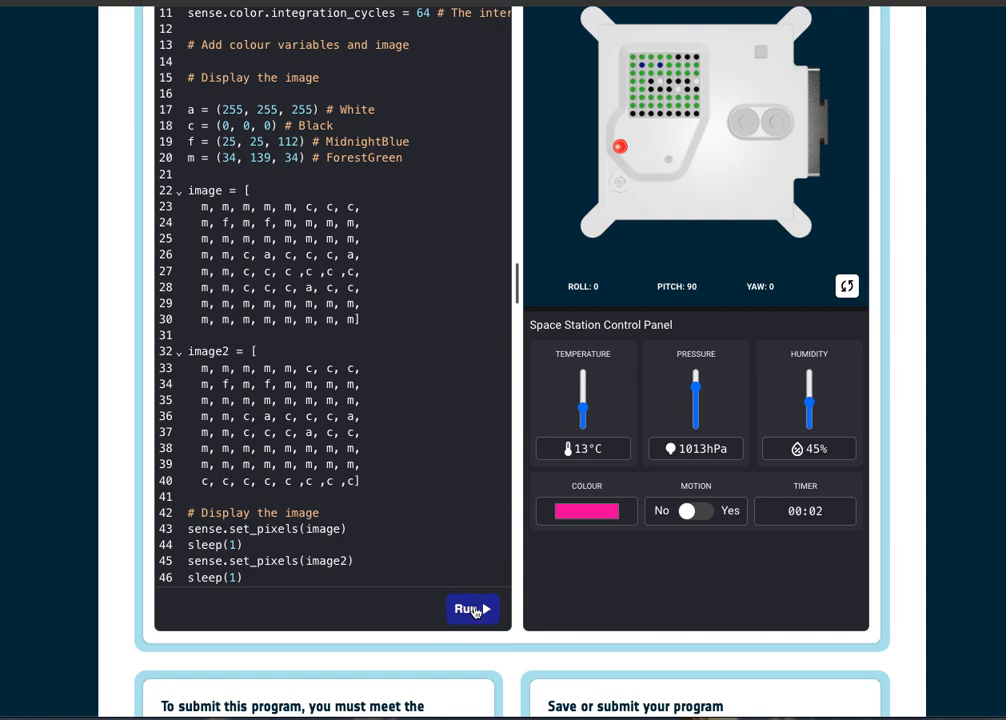
mouse_move(452, 540)
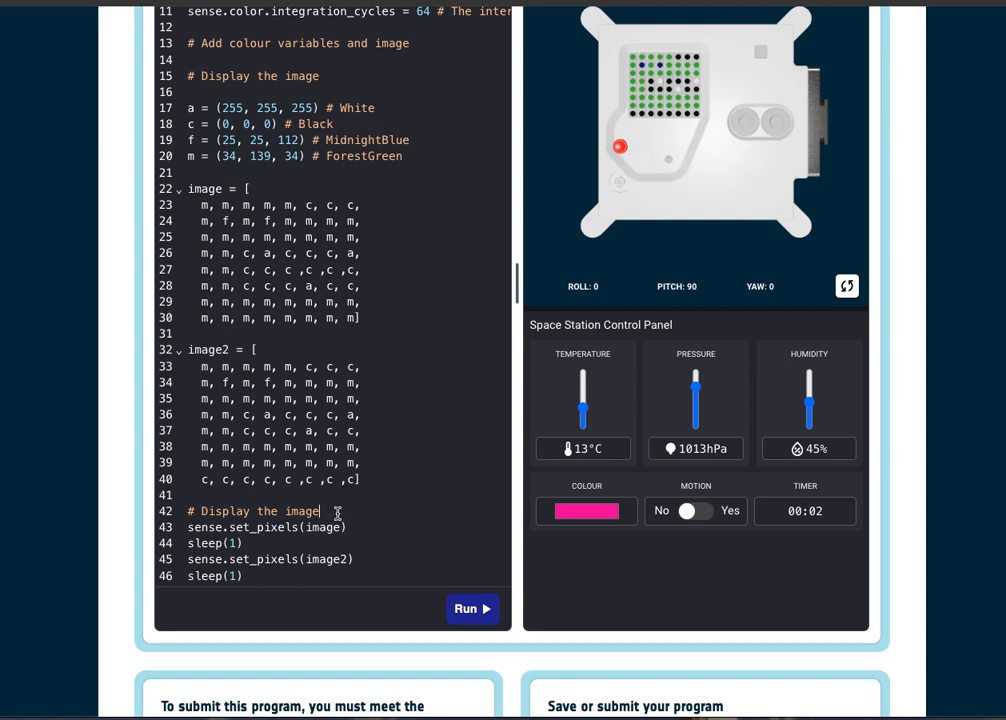
Step: Wrap the display and sleep lines in a for i in range(10) loop and run it
key("Enter")
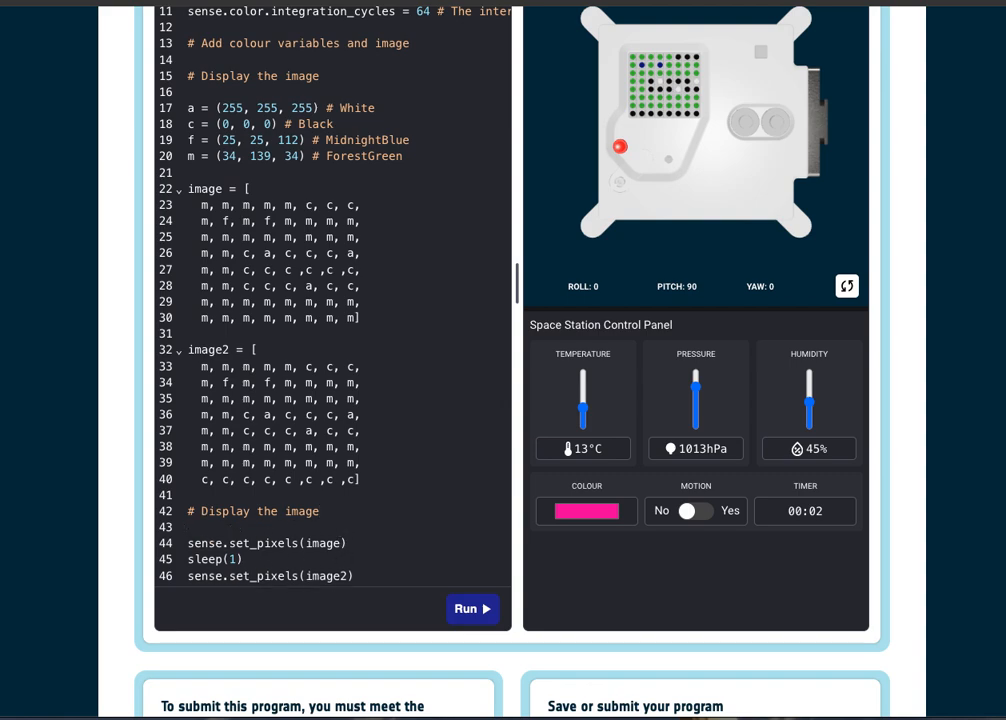
type("for i i")
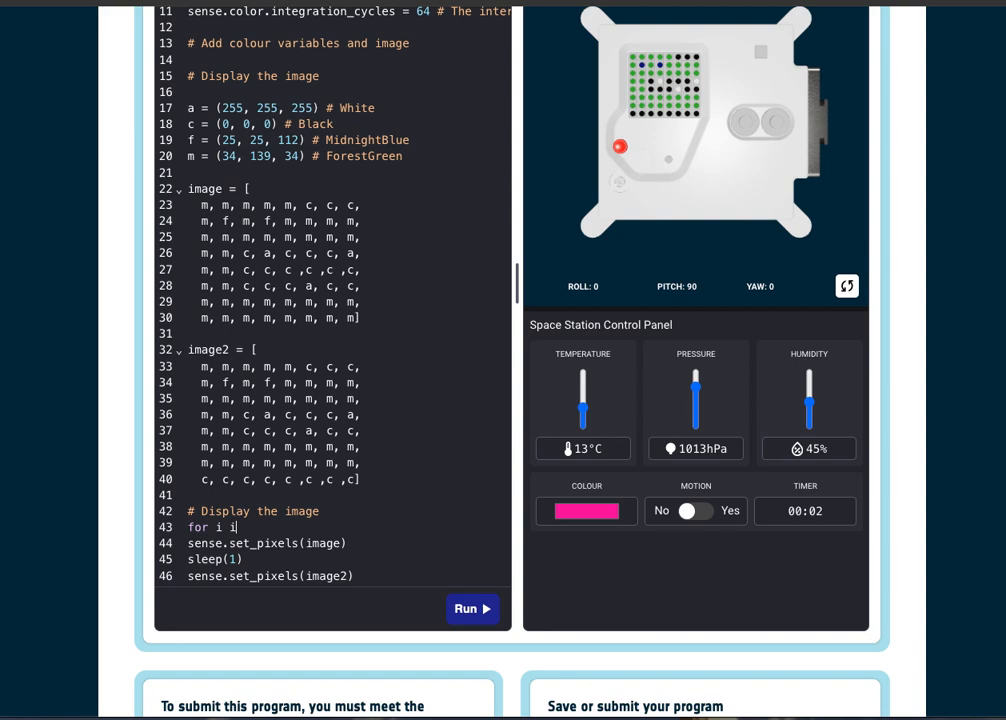
type("n range(10):")
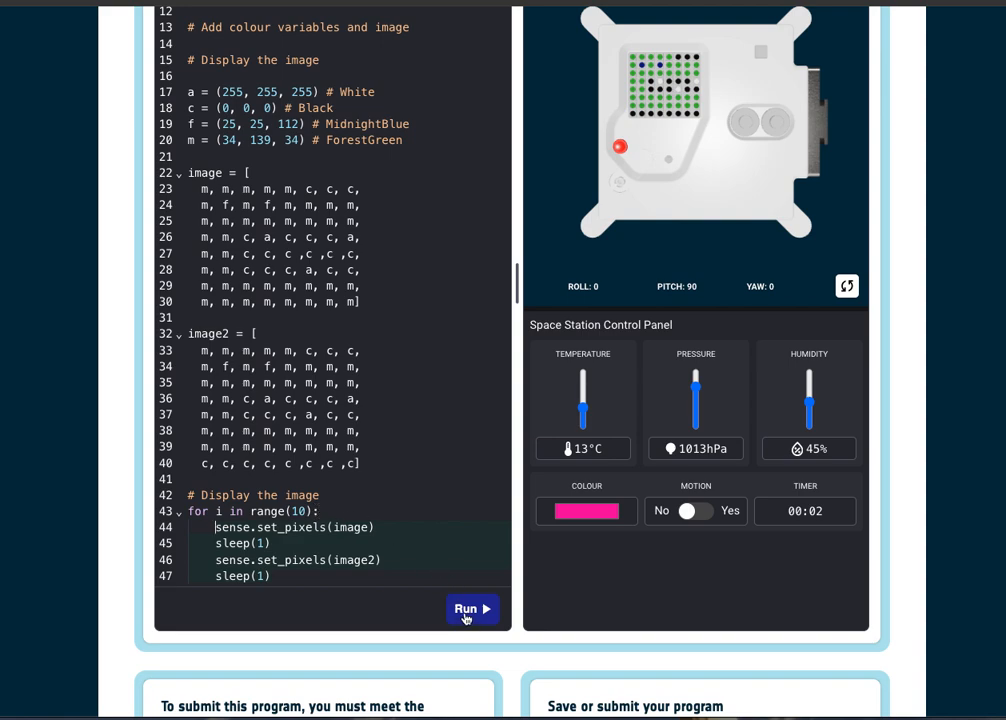
left_click(468, 608)
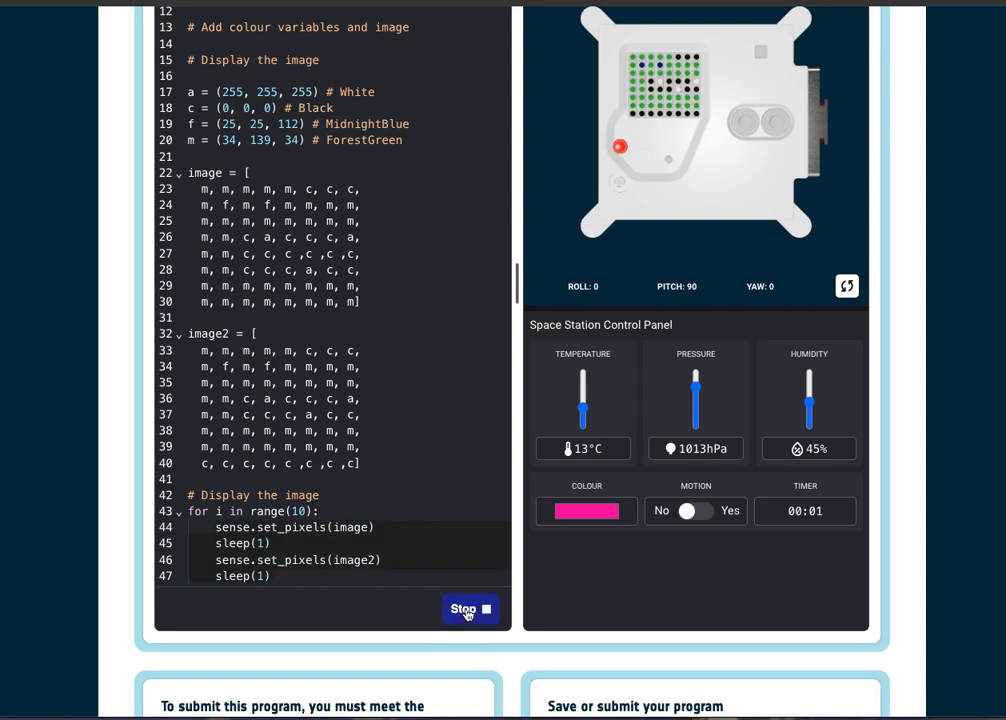